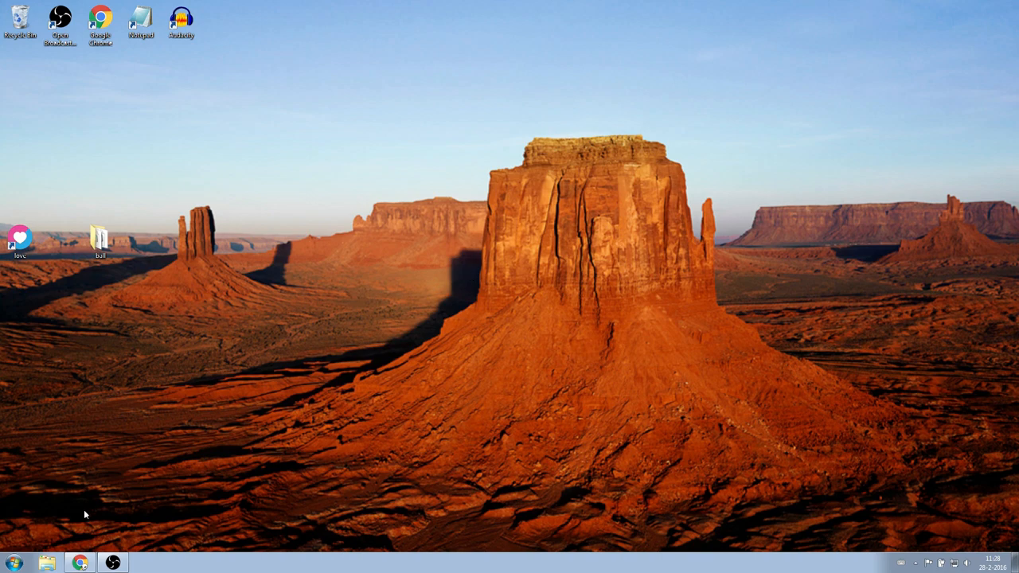
- Launch Chrome from the taskbar and go to sublimetext.com
{"action": "left_click", "coordinate": [78, 562]}
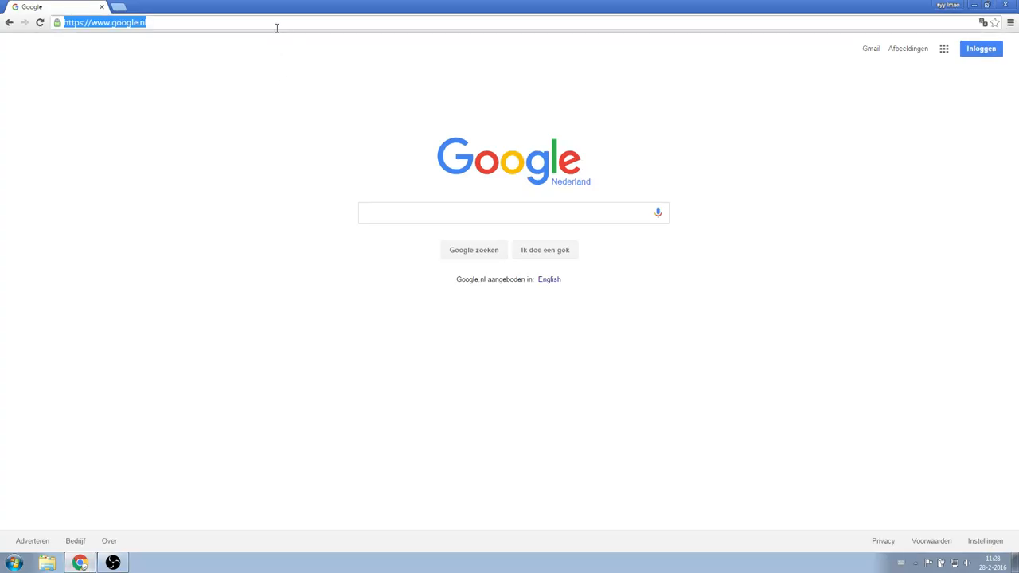
{"action": "type", "text": "sublimetext.com"}
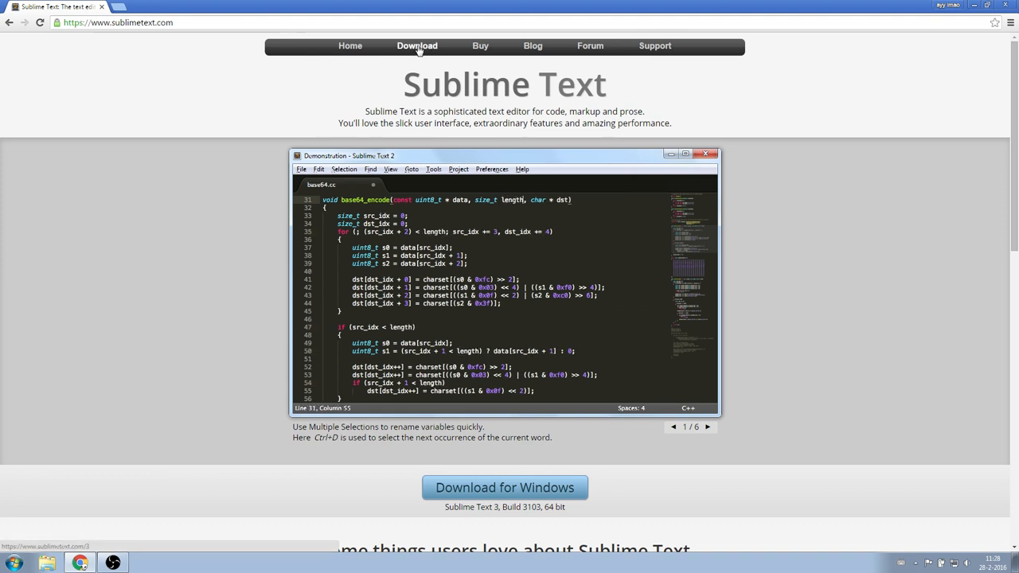
- Download the Windows 64-bit Sublime Text 3 installer and run through its setup wizard
{"action": "left_click", "coordinate": [416, 45]}
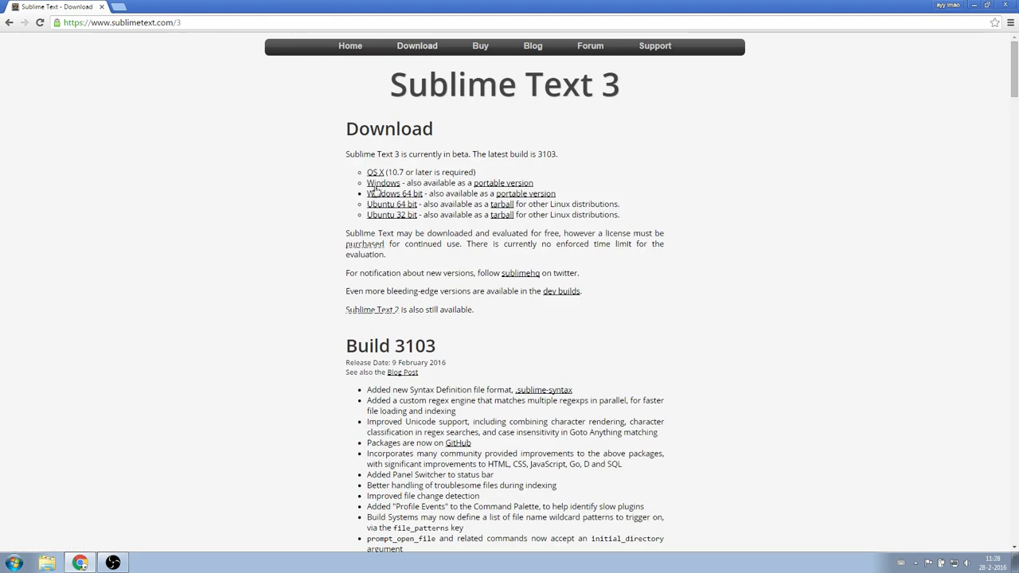
{"action": "left_click", "coordinate": [385, 193]}
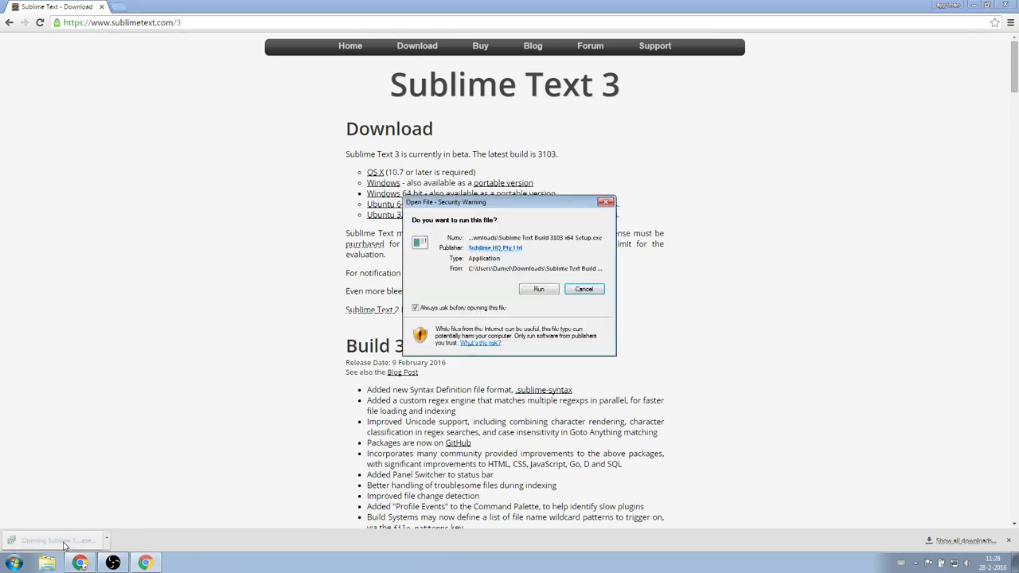
{"action": "left_click", "coordinate": [539, 289]}
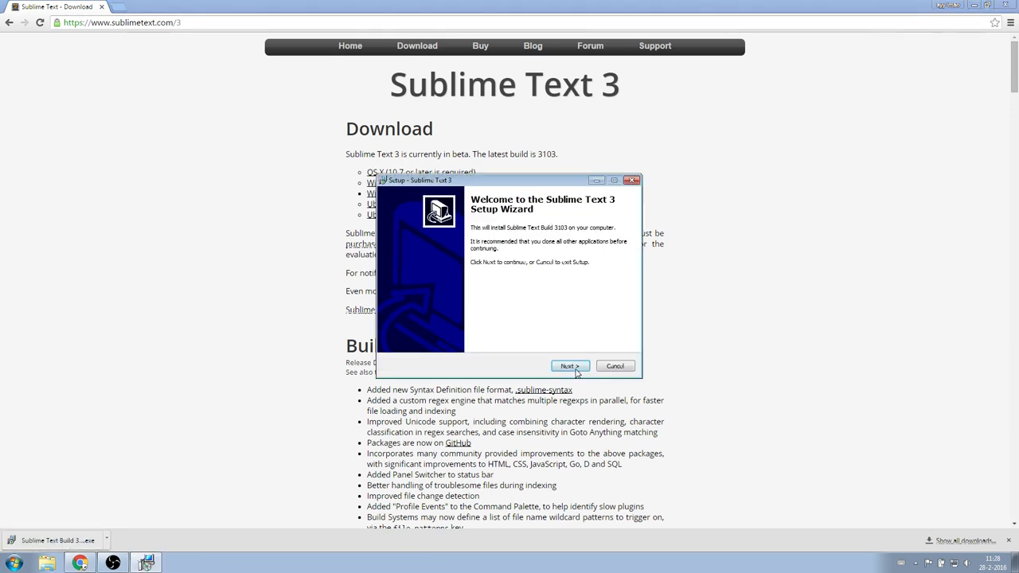
{"action": "left_click", "coordinate": [570, 365]}
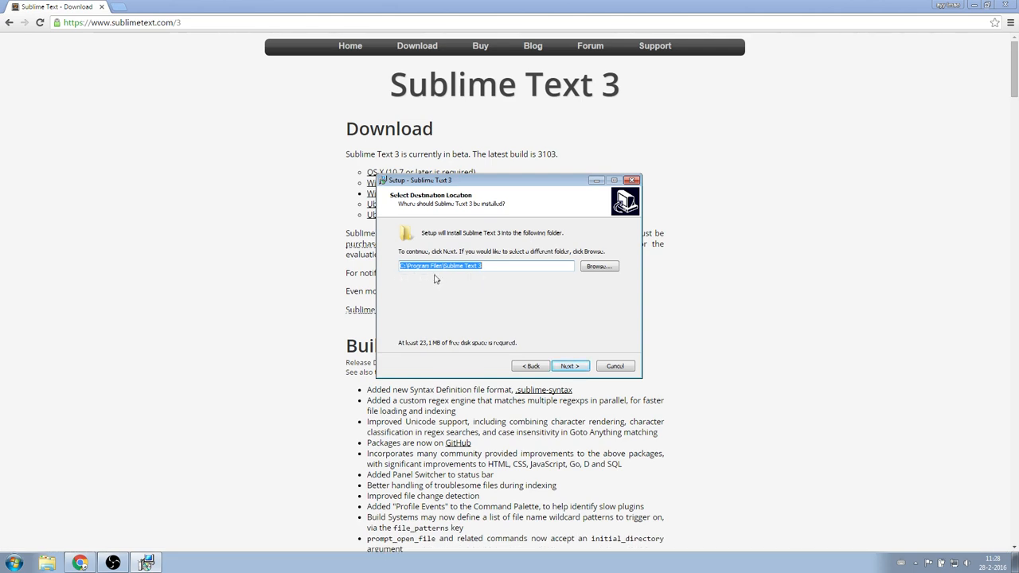
{"action": "mouse_move", "coordinate": [531, 323]}
{"action": "type", "text": "sublim"}
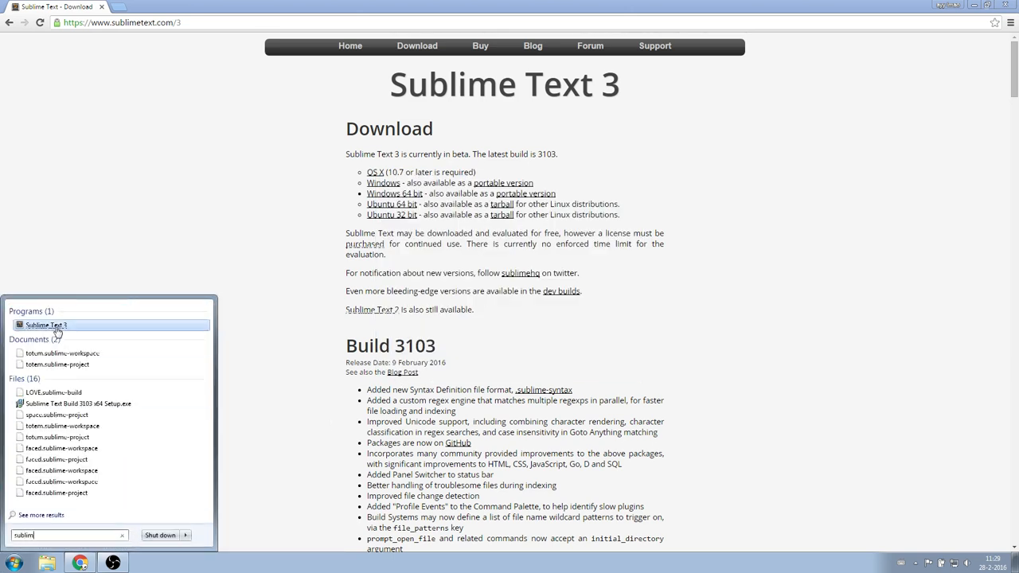
- Launch the newly installed Sublime Text 3 and head to packagecontrol.io in the browser
{"action": "left_click", "coordinate": [46, 324]}
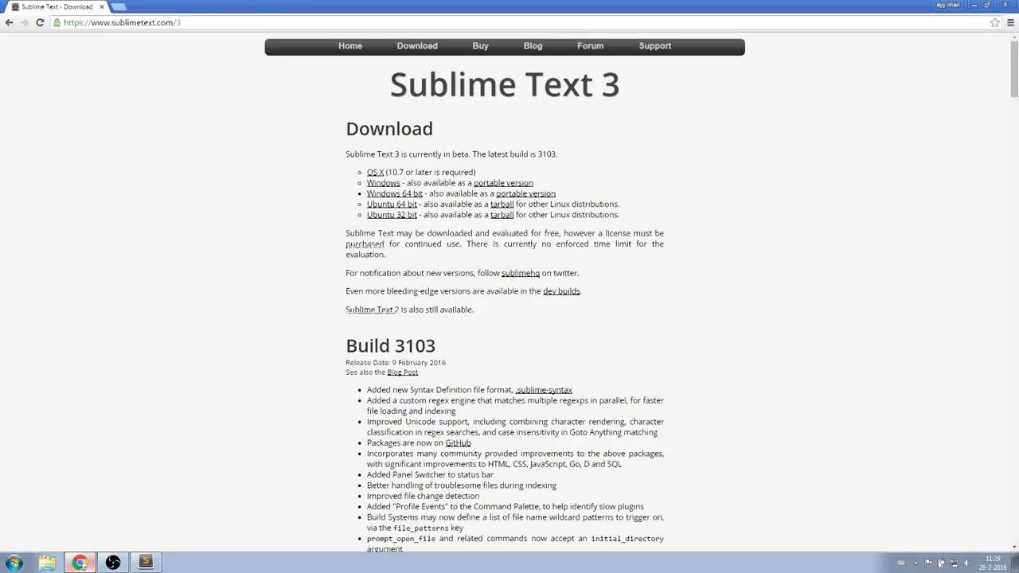
{"action": "type", "text": "packagecontrol.io"}
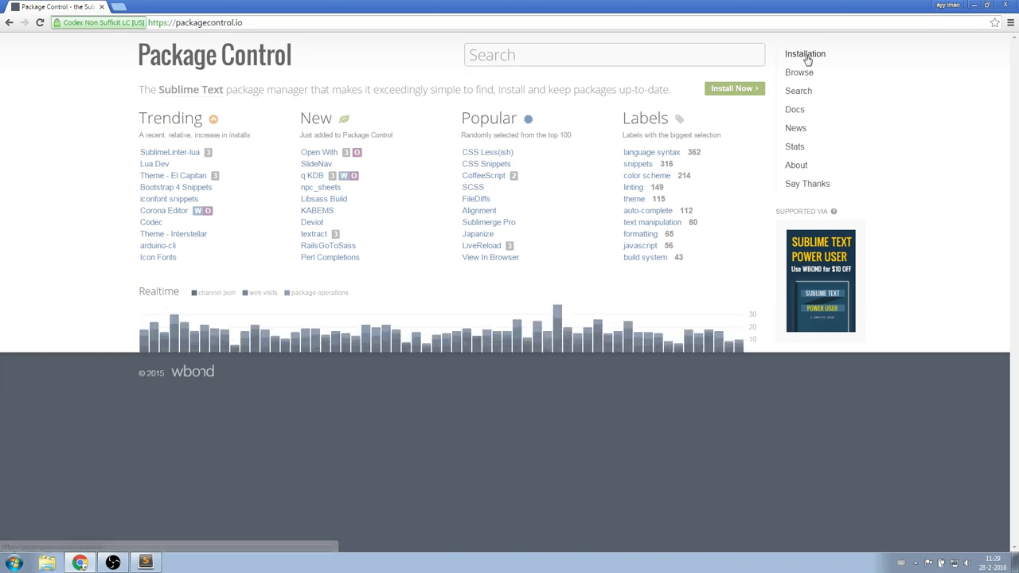
- Copy the Sublime Text 3 install code from the Installation page and return to the editor
{"action": "left_click", "coordinate": [806, 53]}
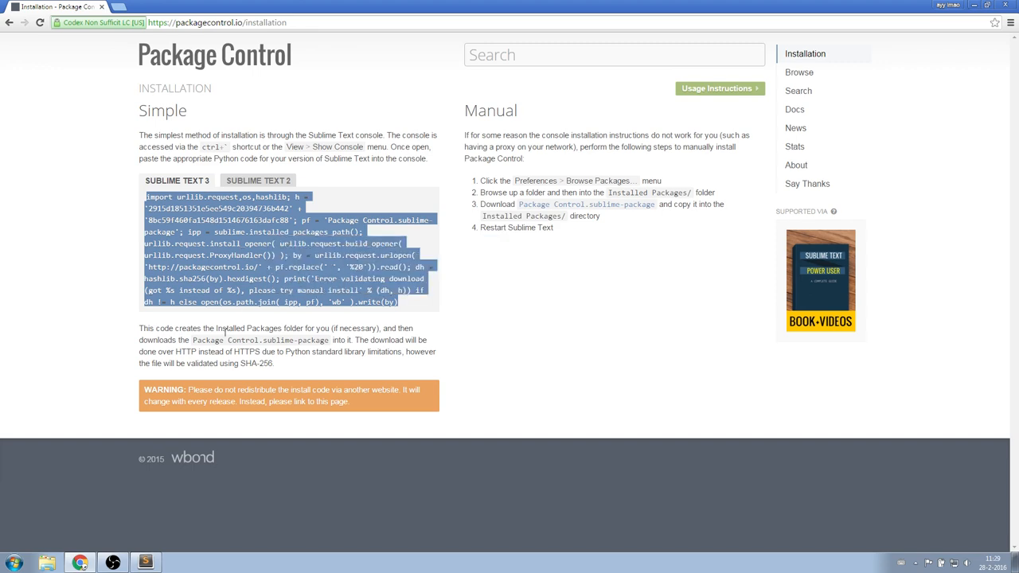
{"action": "left_click", "coordinate": [145, 561]}
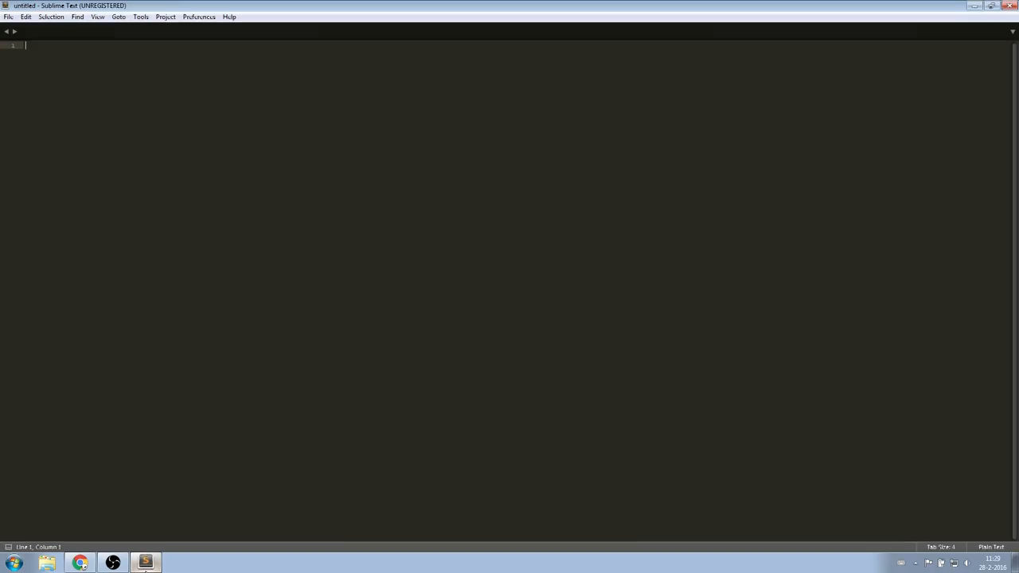
- Paste the install code into the console via View > Show Console and dismiss the dependency message
{"action": "left_click", "coordinate": [98, 17]}
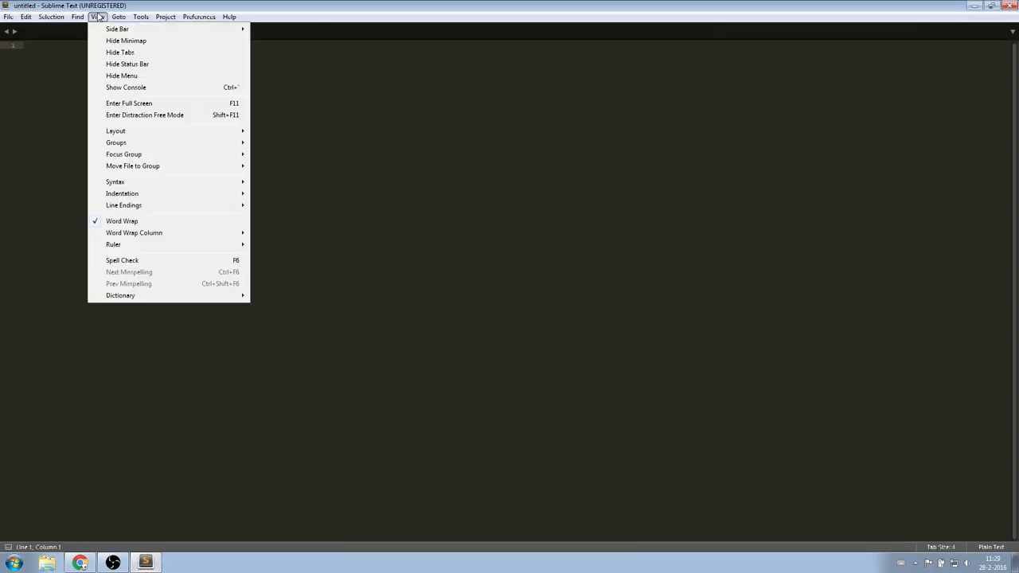
{"action": "left_click", "coordinate": [125, 86]}
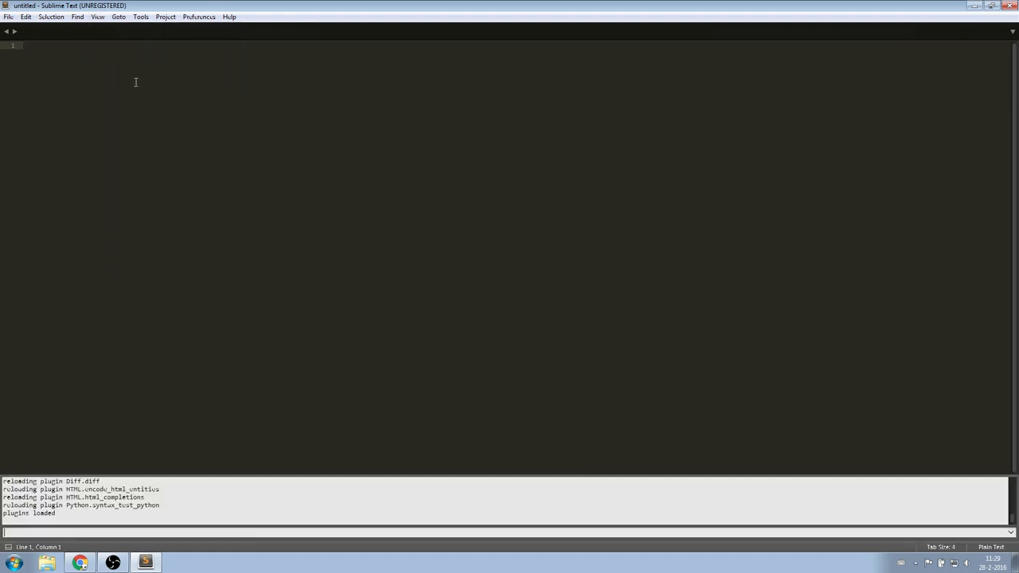
{"action": "right_click", "coordinate": [262, 497]}
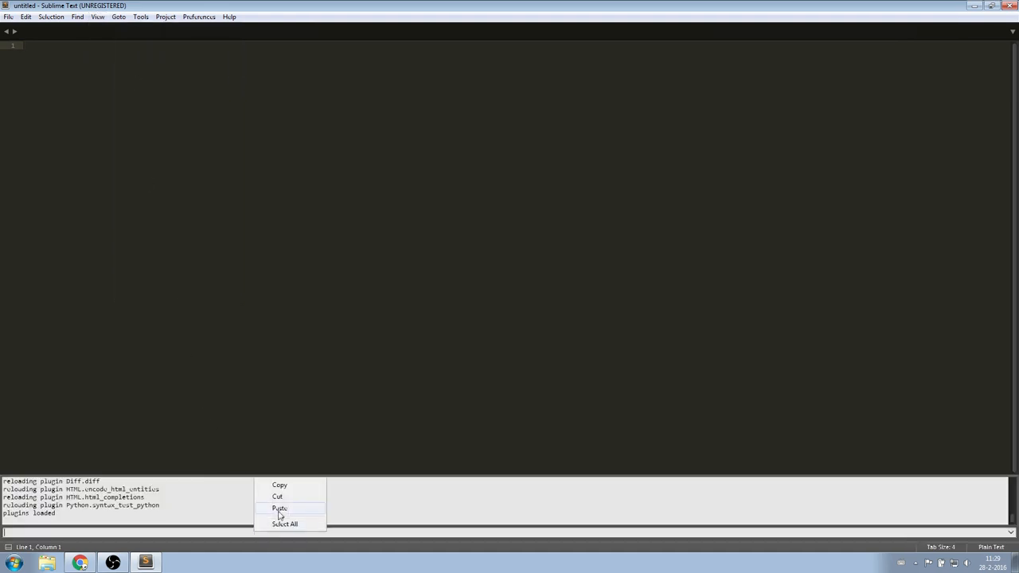
{"action": "left_click", "coordinate": [280, 508]}
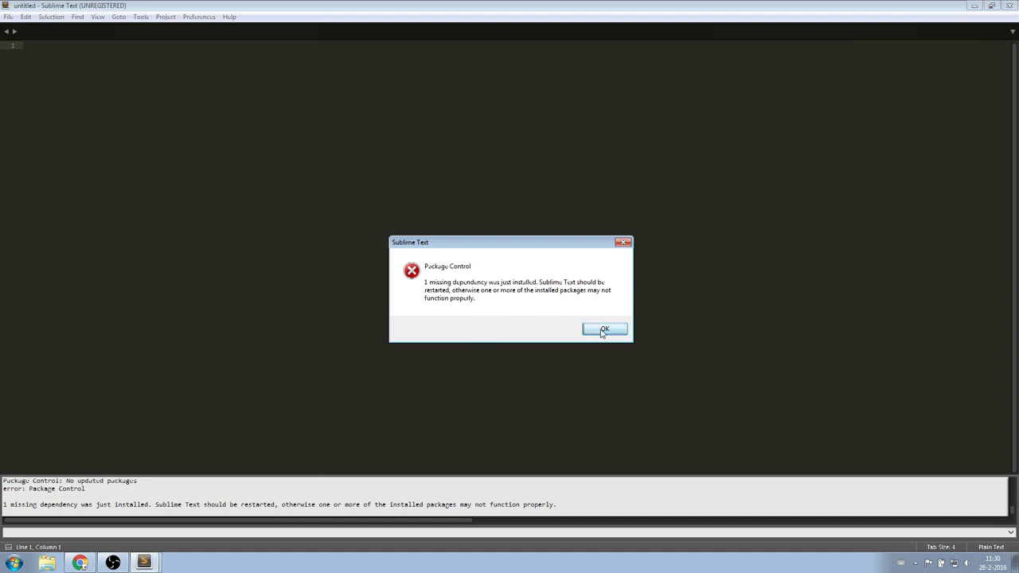
{"action": "left_click", "coordinate": [604, 329]}
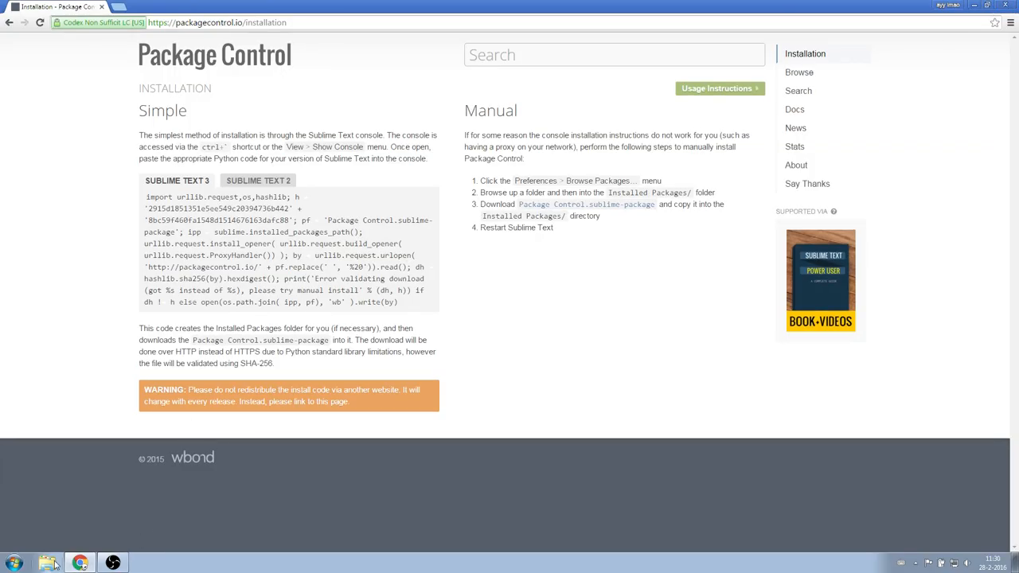
- Append C:\Program Files\LOVE to the system Path in Environment Variables and confirm
{"action": "left_click", "coordinate": [10, 560]}
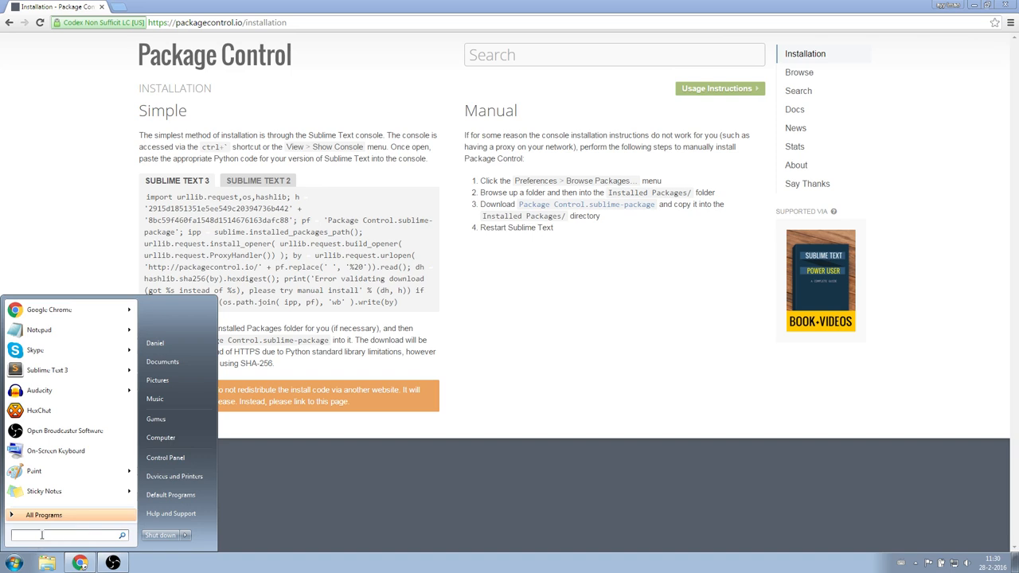
{"action": "type", "text": "envir"}
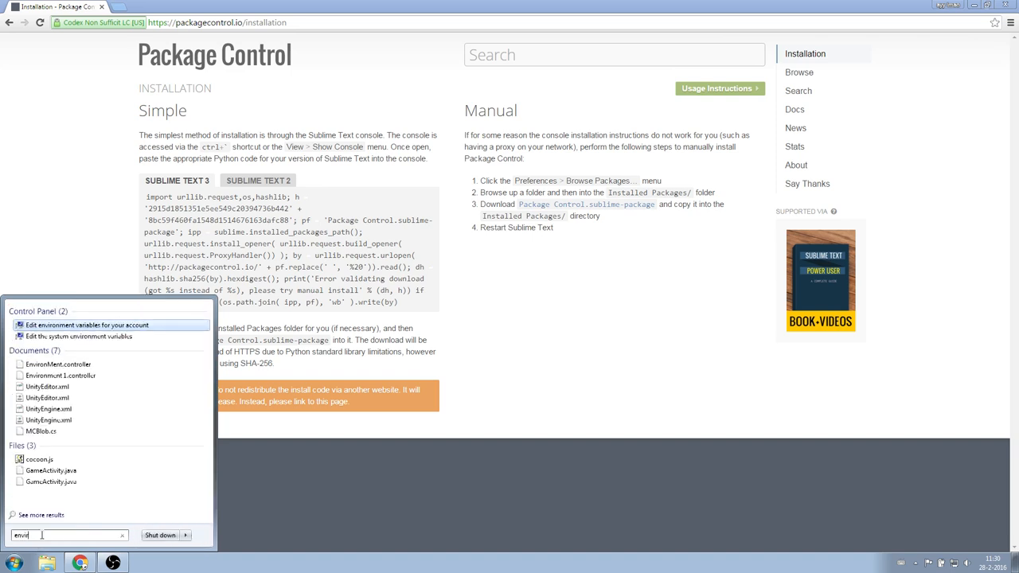
{"action": "left_click", "coordinate": [86, 325]}
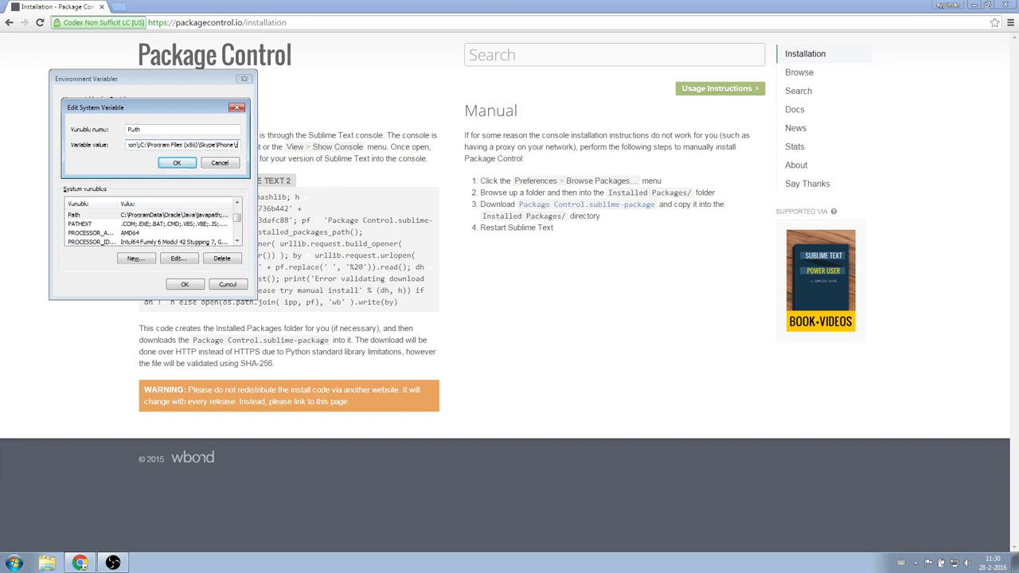
{"action": "mouse_move", "coordinate": [64, 551]}
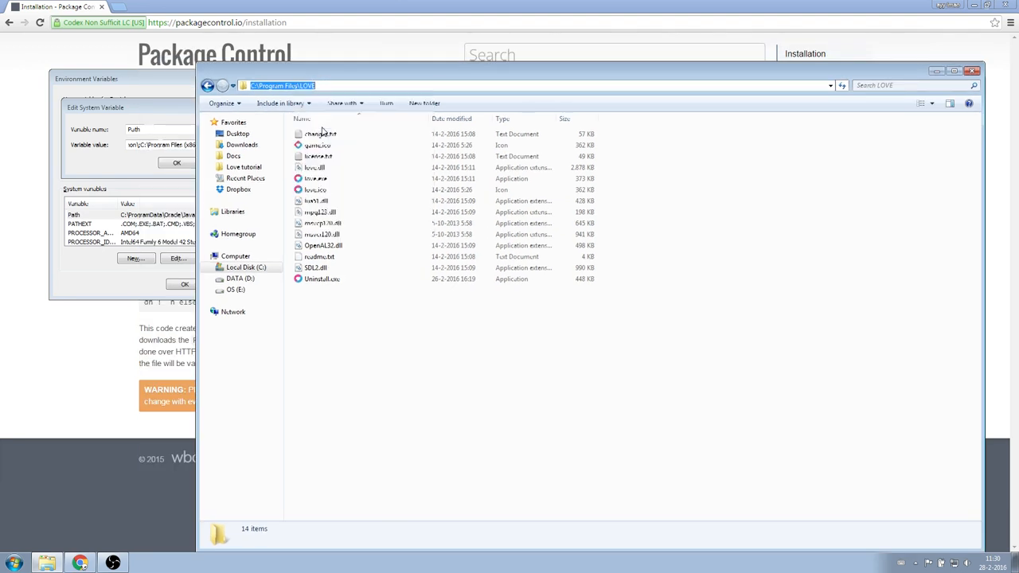
{"action": "right_click", "coordinate": [181, 144]}
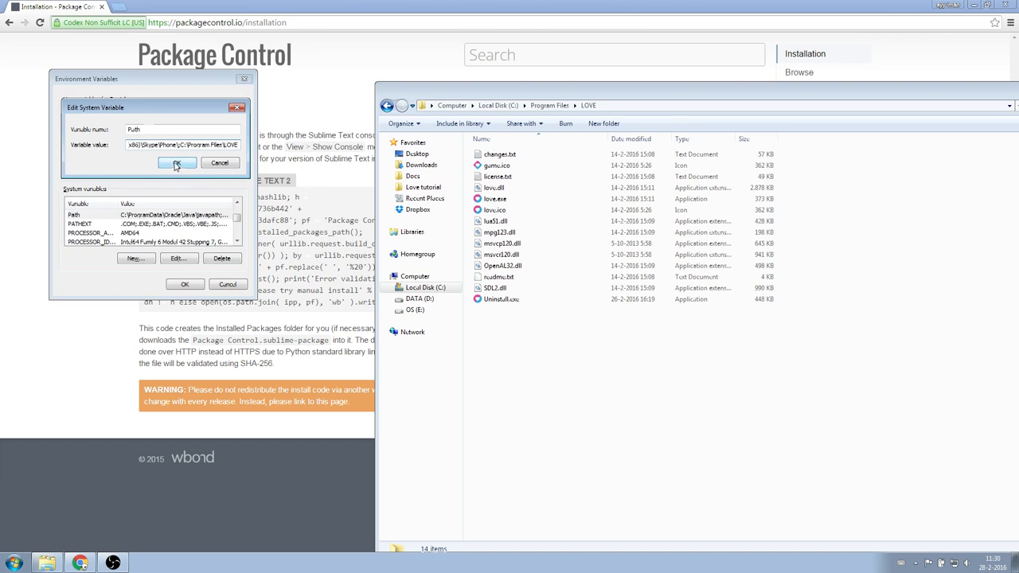
{"action": "left_click", "coordinate": [177, 163]}
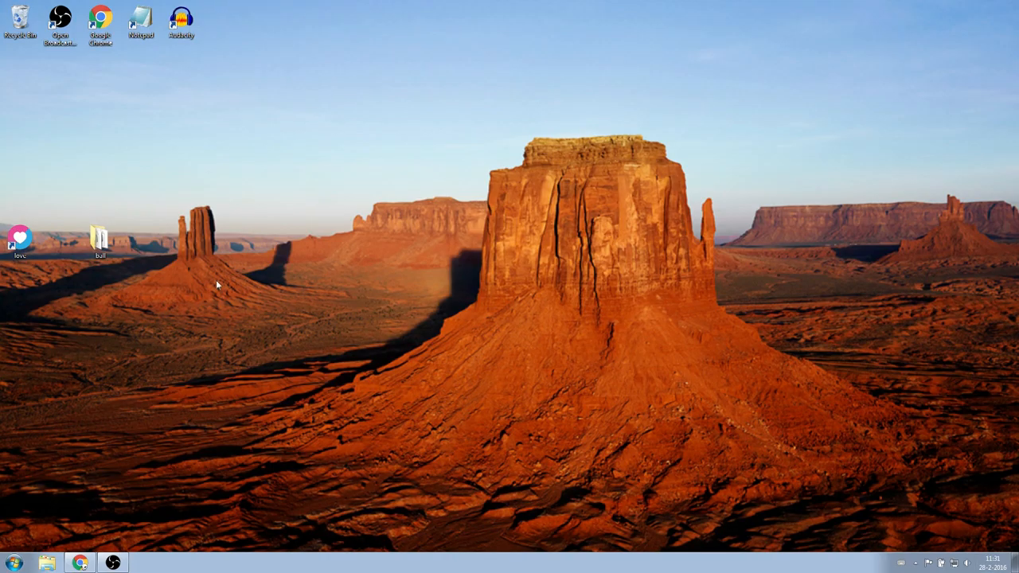
- In the ball folder, choose Open with on main.lua and browse for another program
{"action": "double_click", "coordinate": [100, 239]}
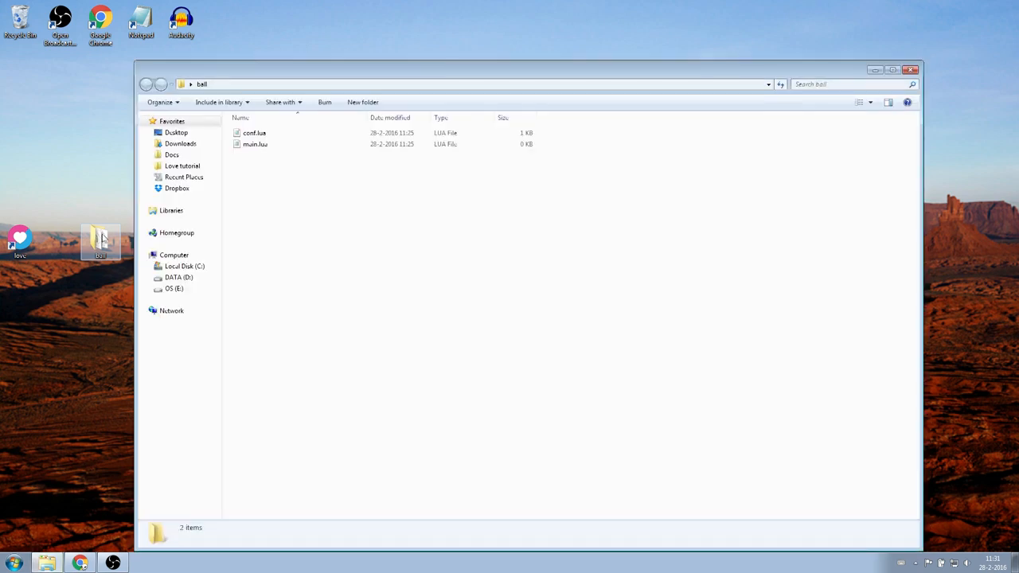
{"action": "left_click", "coordinate": [255, 144]}
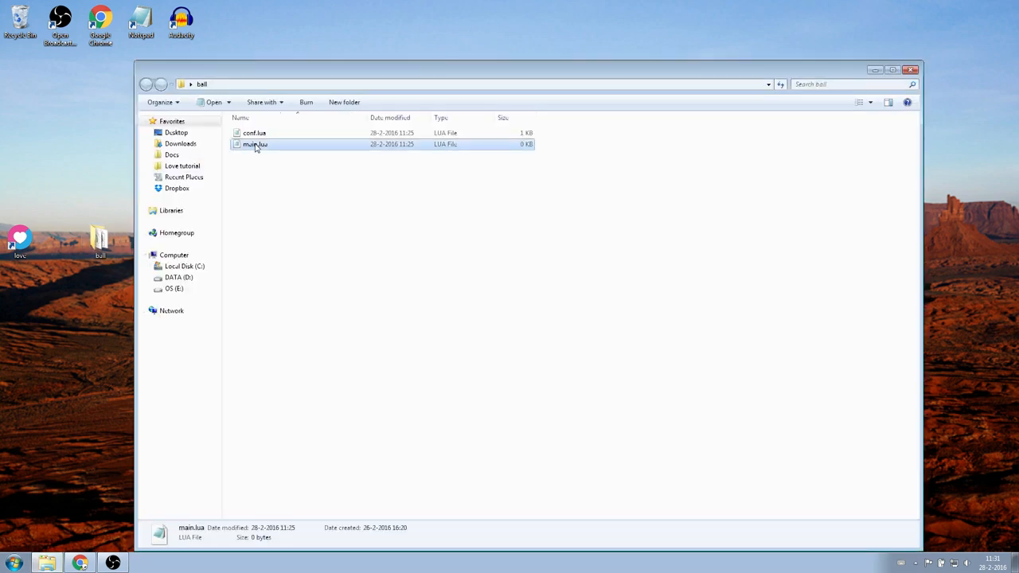
{"action": "right_click", "coordinate": [254, 144]}
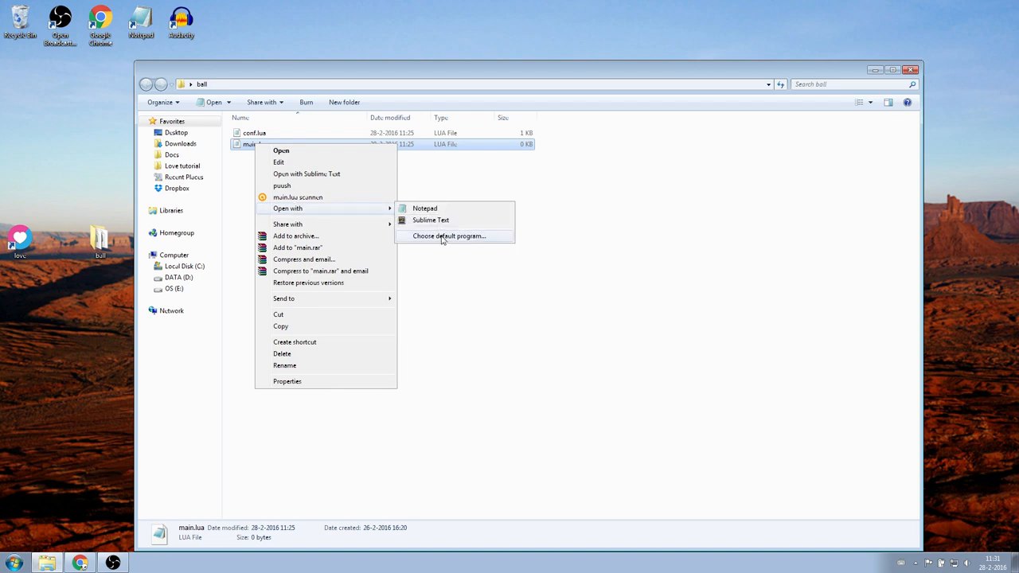
{"action": "left_click", "coordinate": [453, 236]}
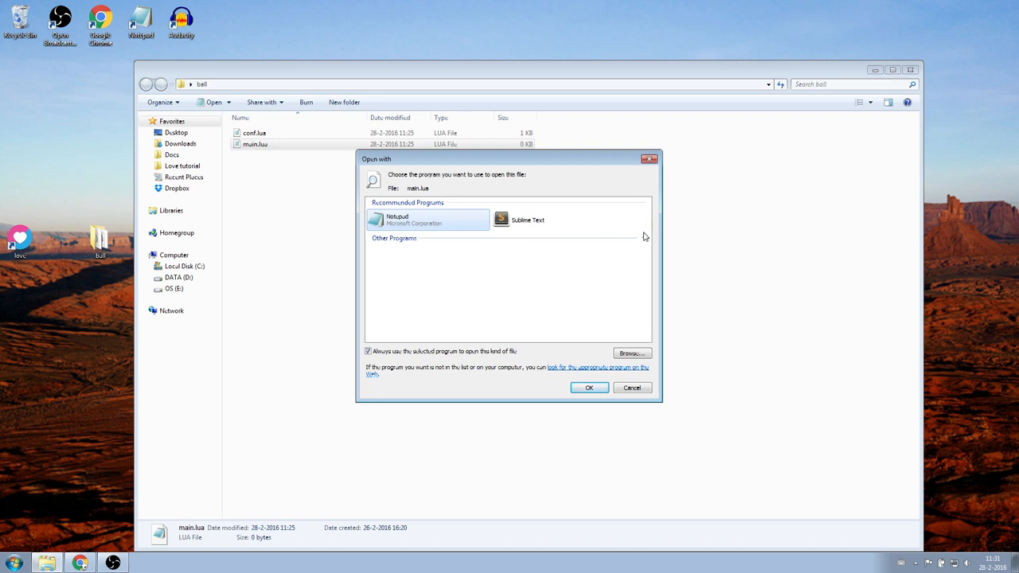
{"action": "left_click", "coordinate": [642, 240]}
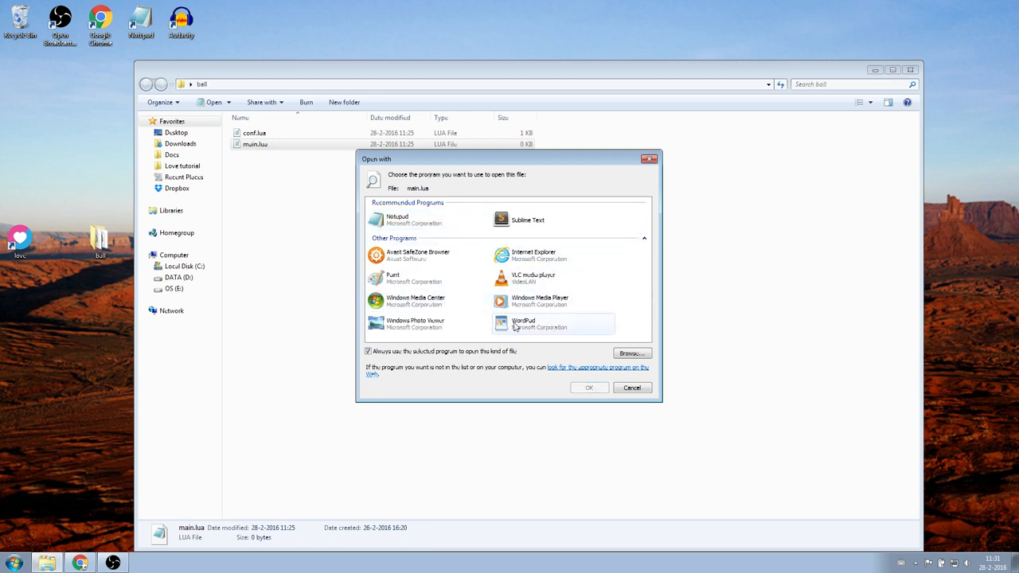
{"action": "mouse_move", "coordinate": [484, 333]}
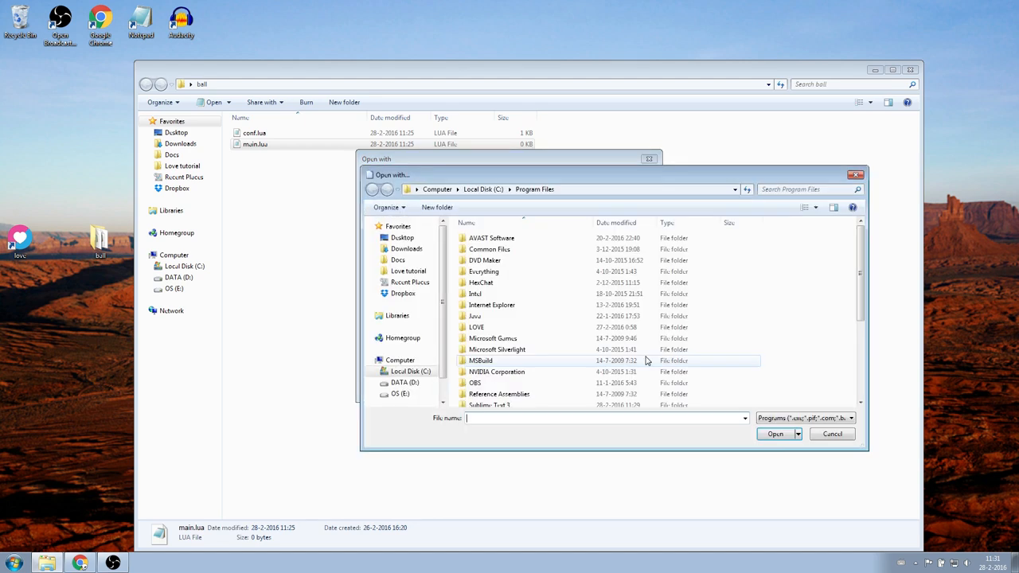
- Select Program Files\Sublime Text 3\sublime_text.exe as the default program for .lua files
{"action": "scroll", "scroll_direction": "down", "scroll_amount": 3}
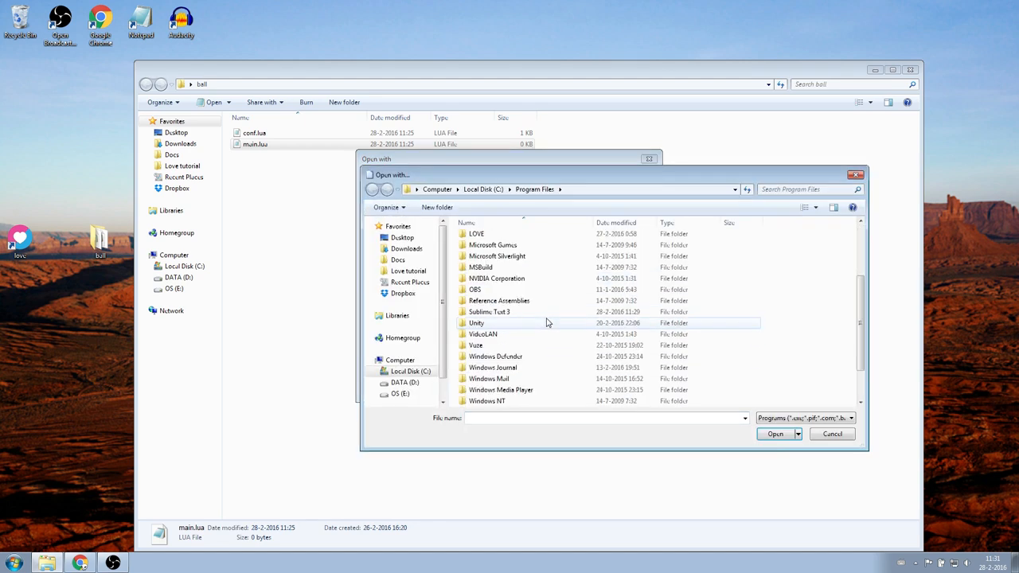
{"action": "double_click", "coordinate": [477, 311]}
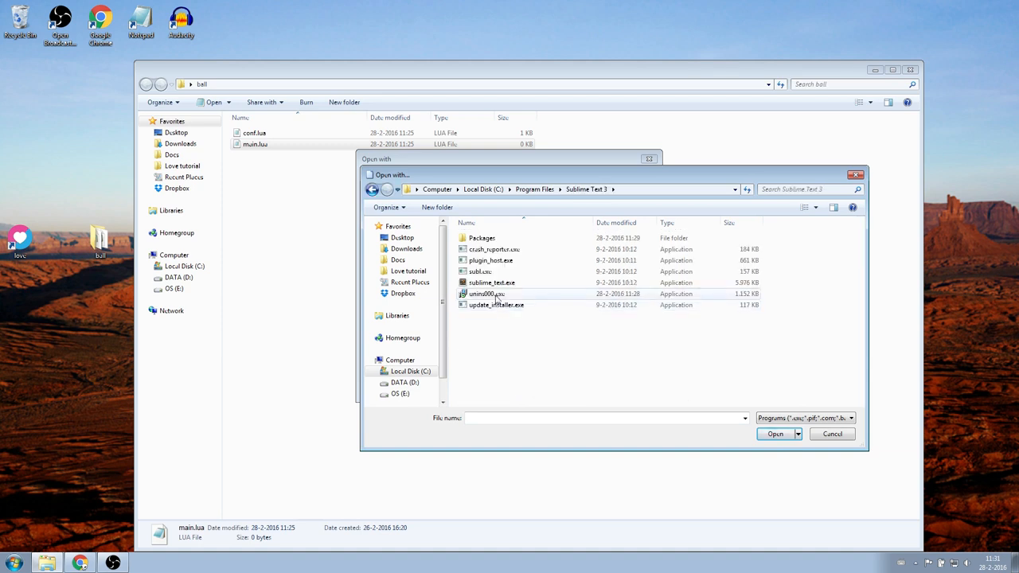
{"action": "left_click", "coordinate": [491, 282]}
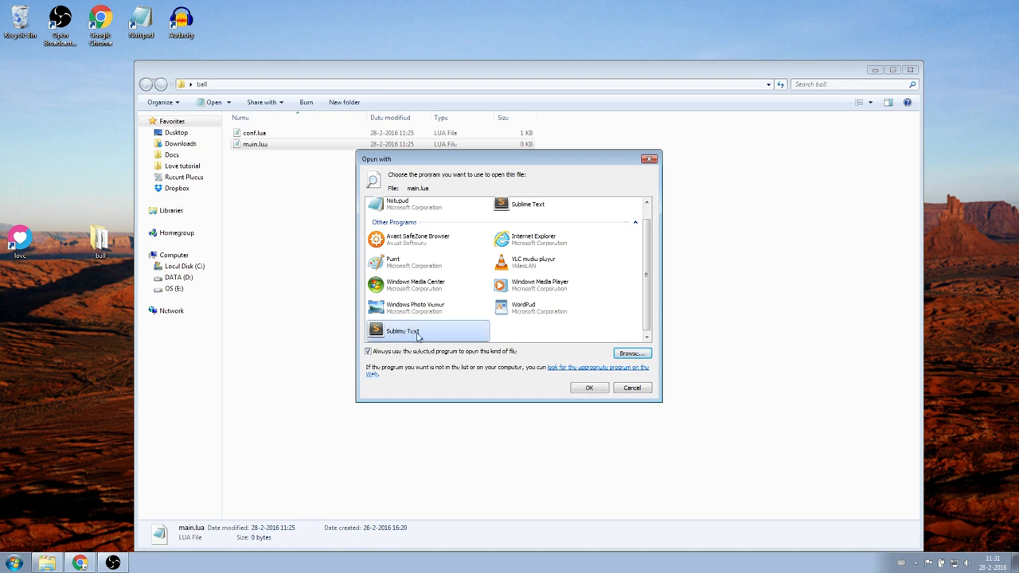
{"action": "left_click", "coordinate": [590, 387]}
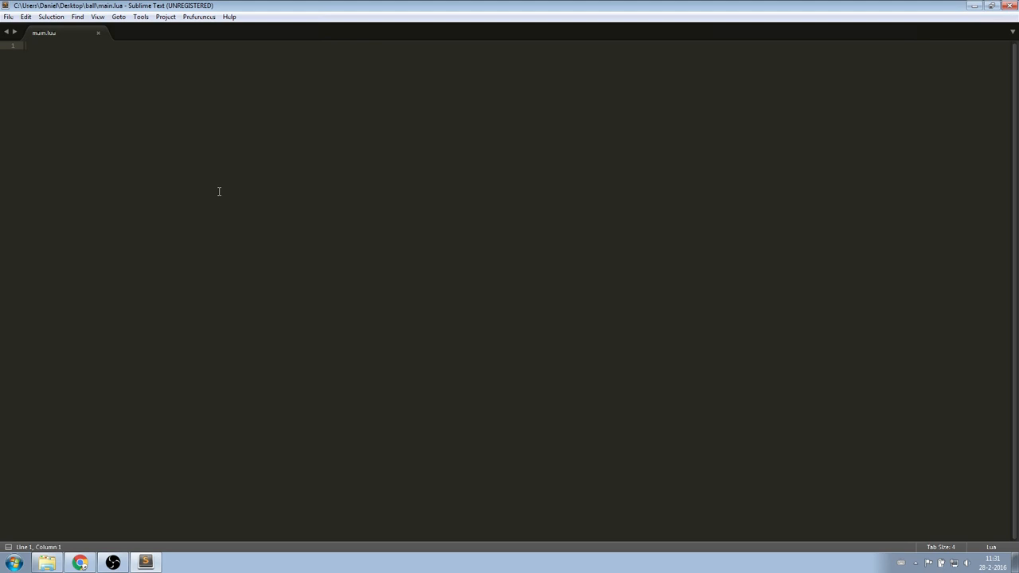
- Run Package Control: Install Package from the command palette and search for 'love'
{"action": "key", "text": "ctrl+shift+p"}
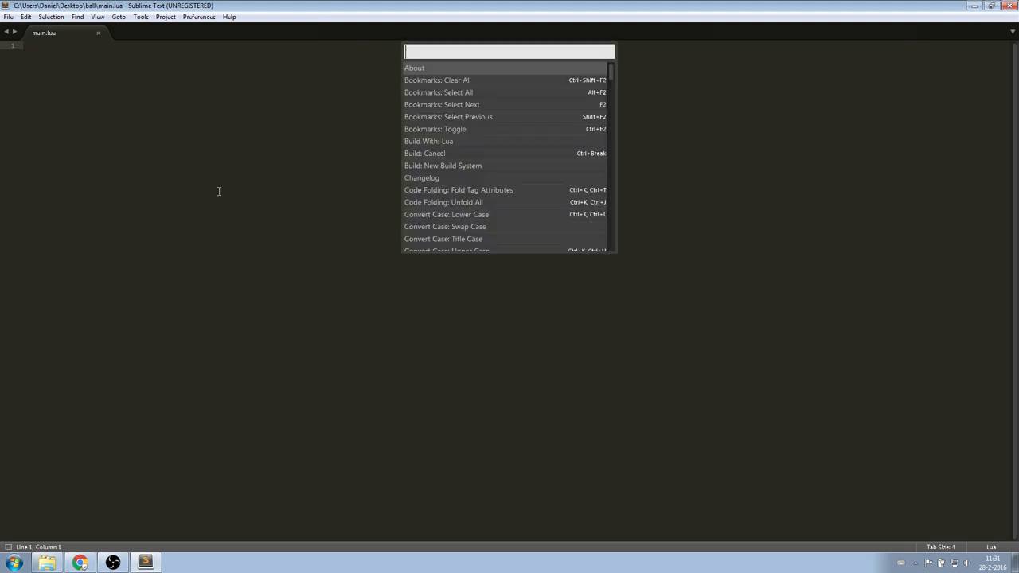
{"action": "type", "text": "install package"}
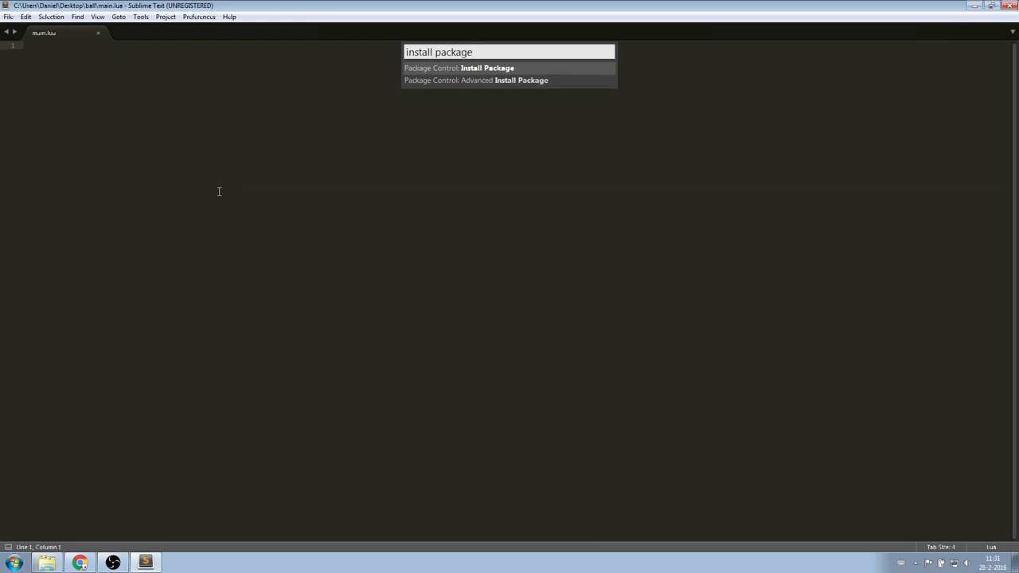
{"action": "left_click", "coordinate": [466, 67]}
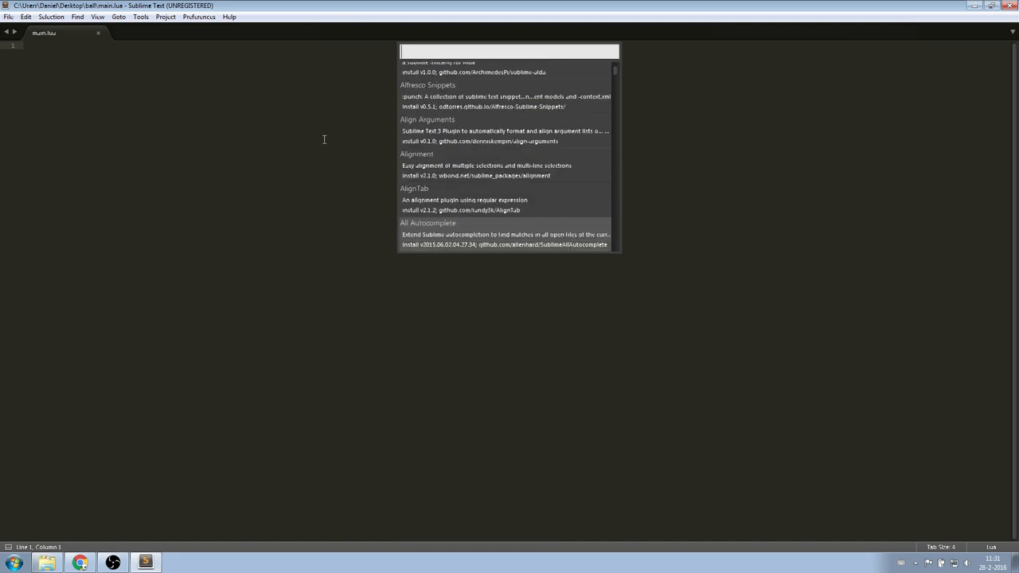
{"action": "type", "text": "love"}
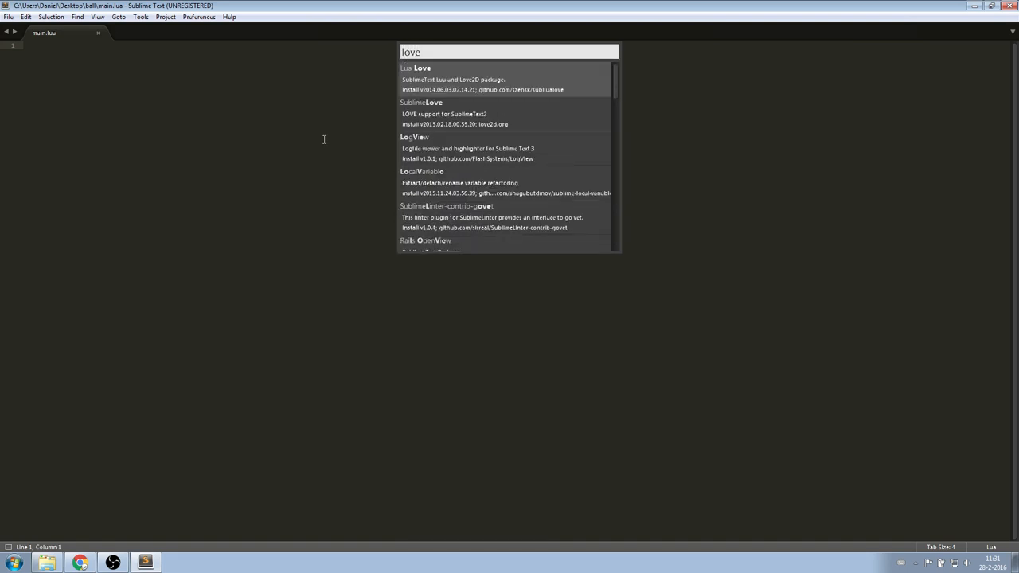
{"action": "mouse_move", "coordinate": [456, 71]}
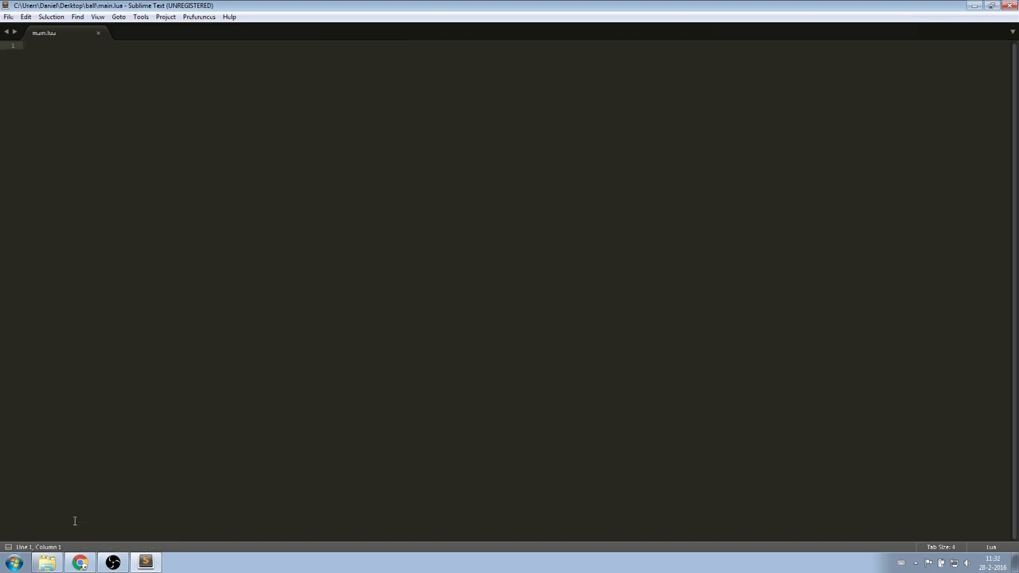
{"action": "mouse_move", "coordinate": [410, 242]}
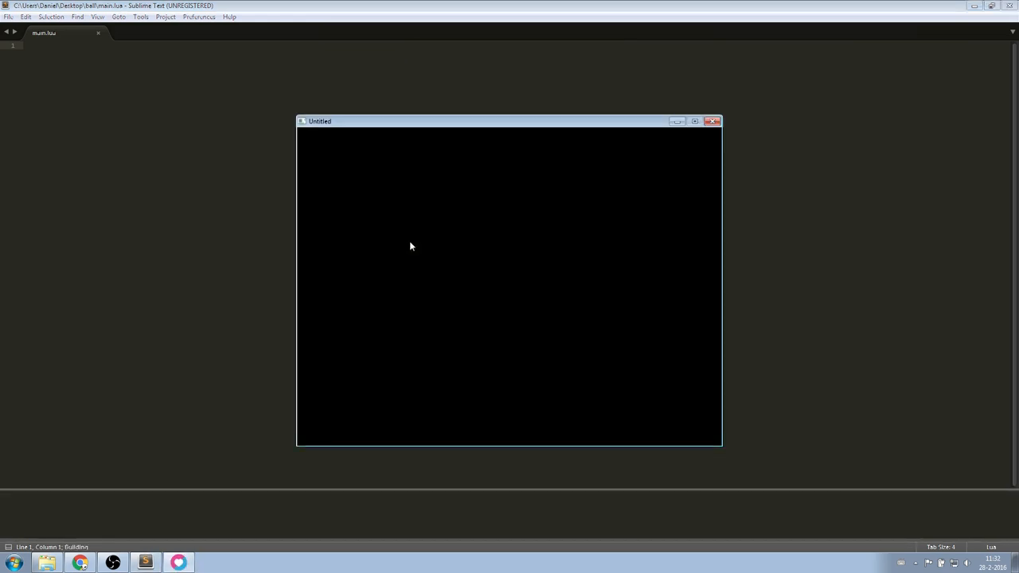
{"action": "mouse_move", "coordinate": [414, 242]}
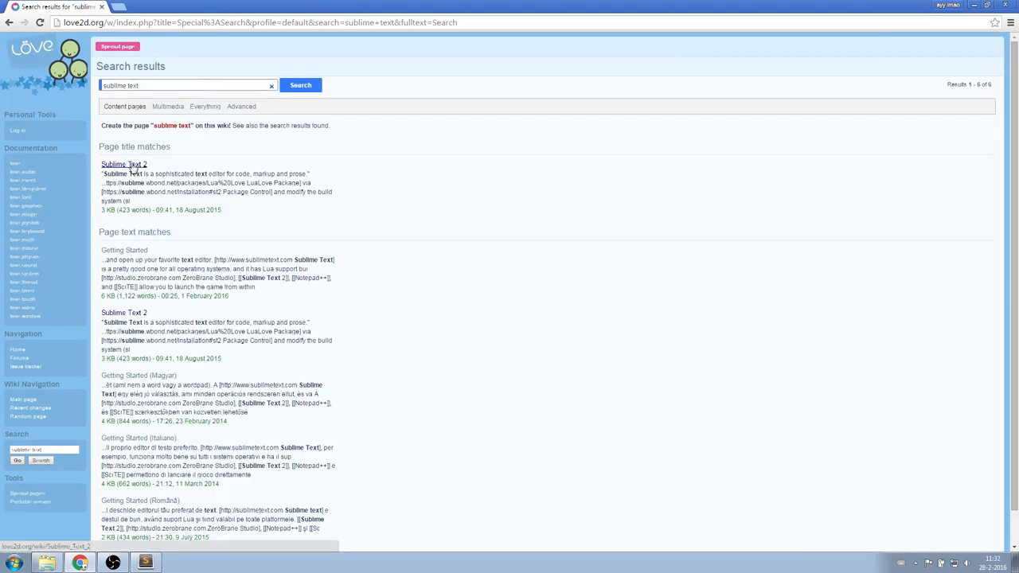
- Open the Sublime Text 2 page from the love2d wiki search results
{"action": "left_click", "coordinate": [123, 164]}
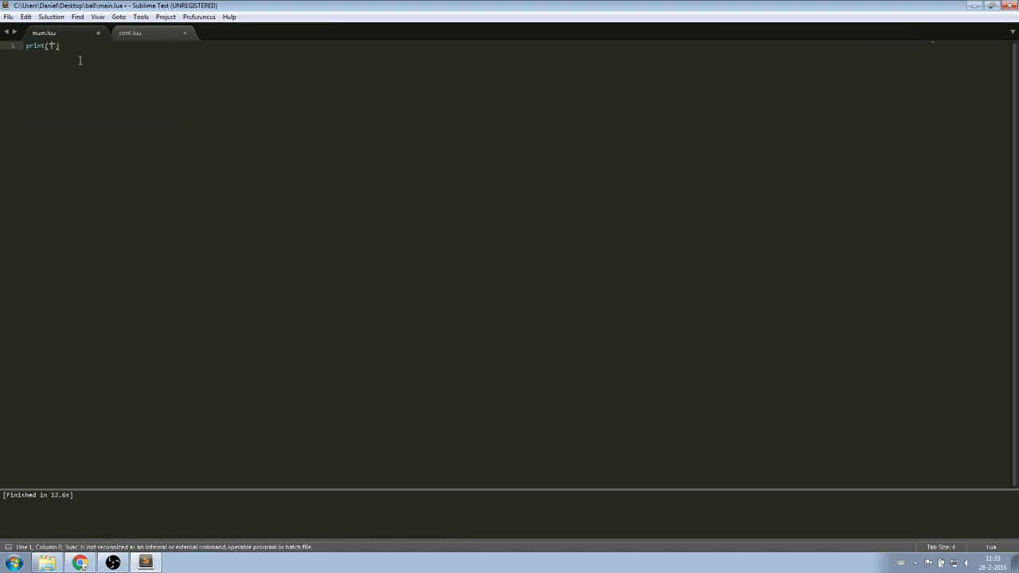
- Write a love.draw() function calling love.graphics.circle("line", 100, 100, 50, 5) in main.lua
{"action": "type", "text": "\"test\""}
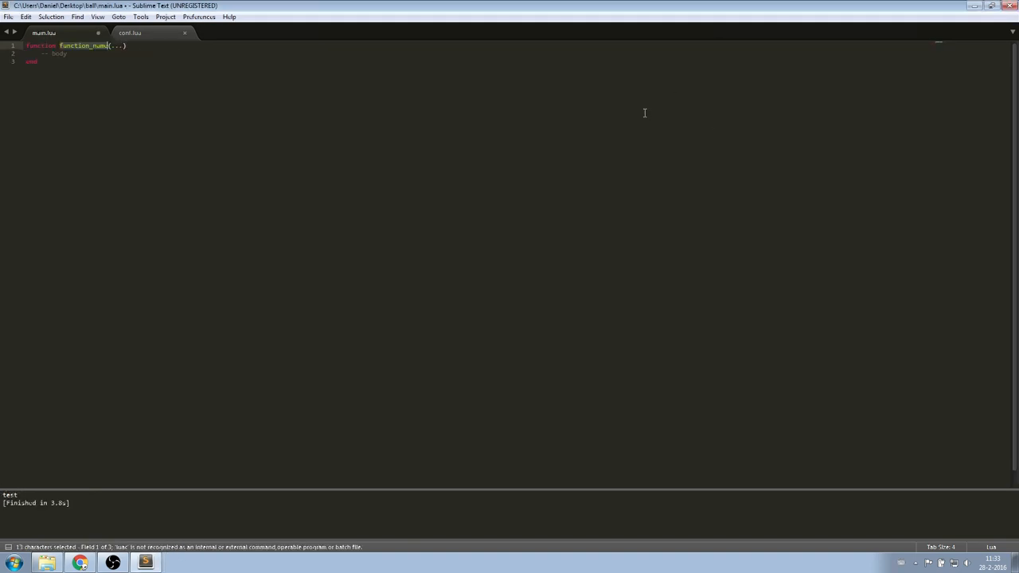
{"action": "type", "text": "love.draw()"}
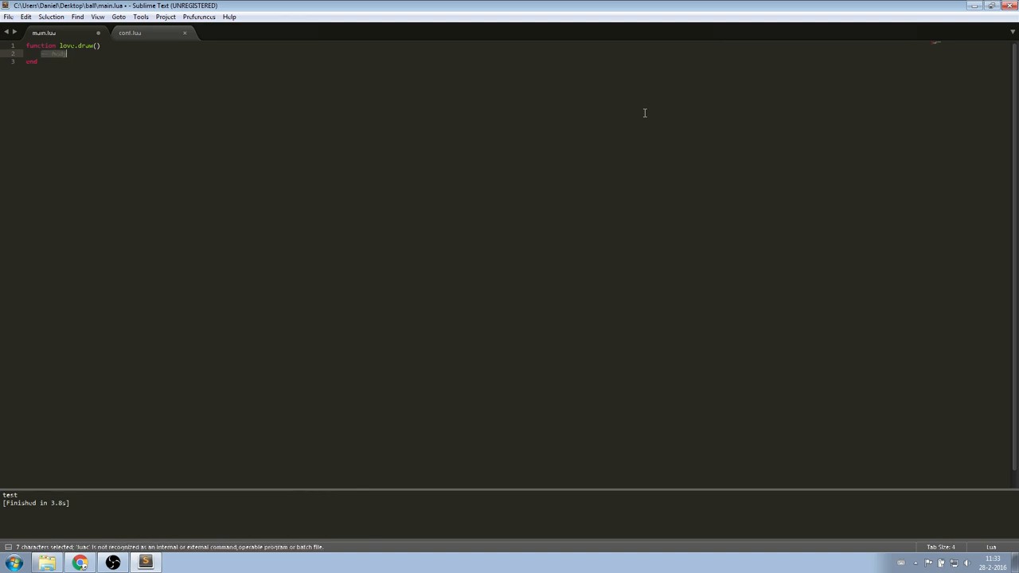
{"action": "type", "text": "love.graphics.circle(\"line\", 100, 100, 50, 5)"}
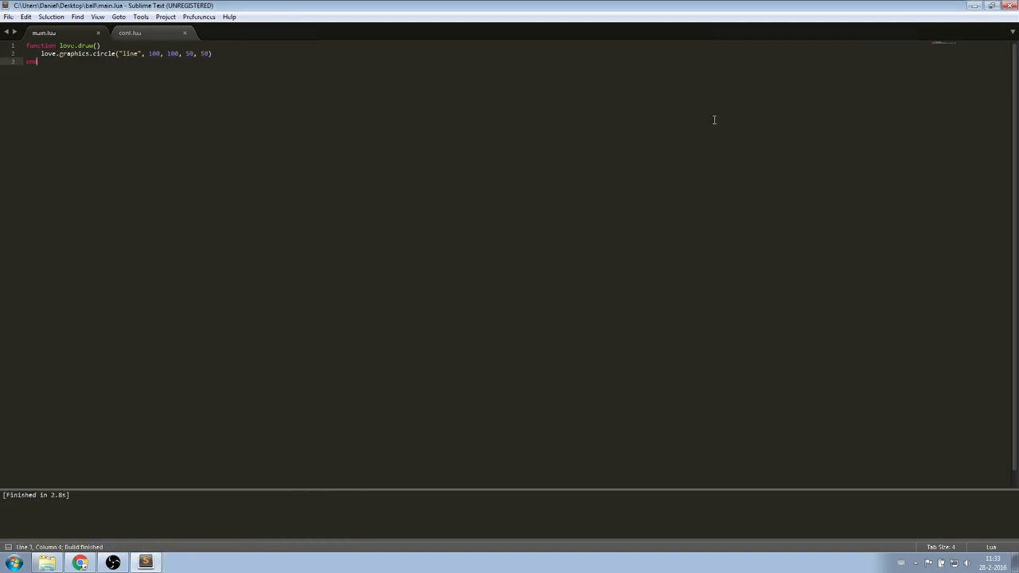
{"action": "mouse_move", "coordinate": [526, 124]}
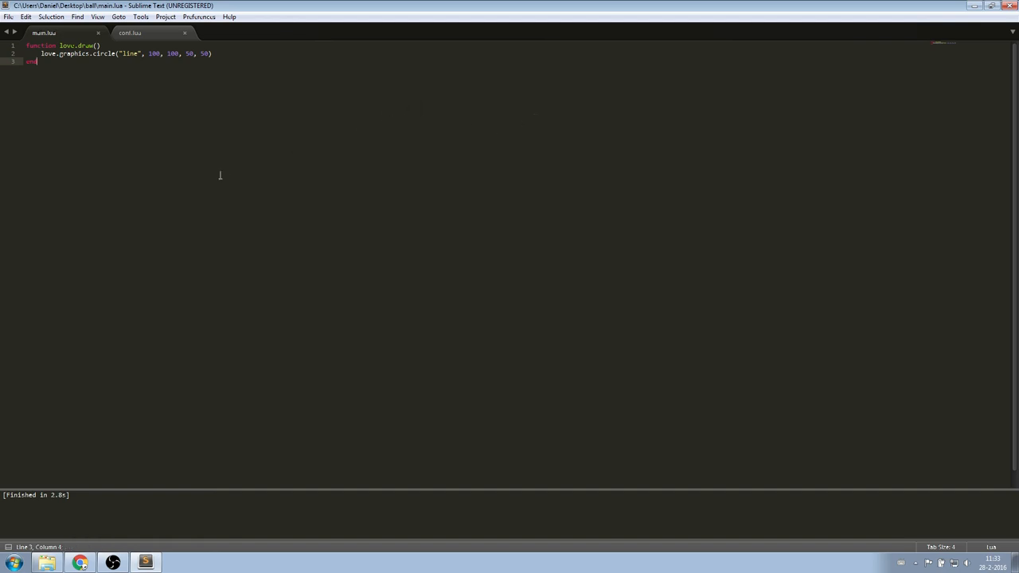
- Start a new custom build system from Tools > Build System
{"action": "left_click", "coordinate": [139, 16]}
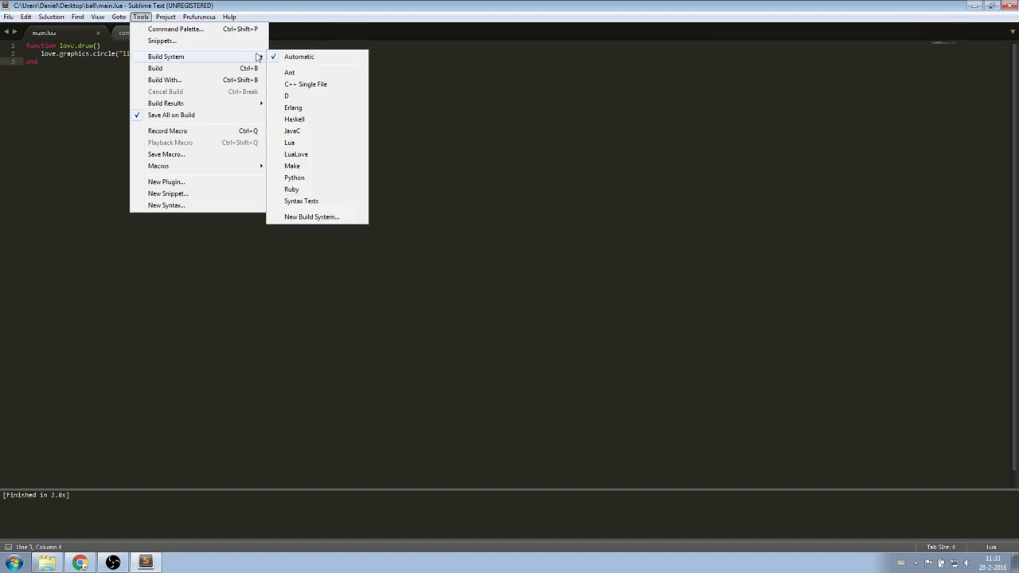
{"action": "mouse_move", "coordinate": [311, 216]}
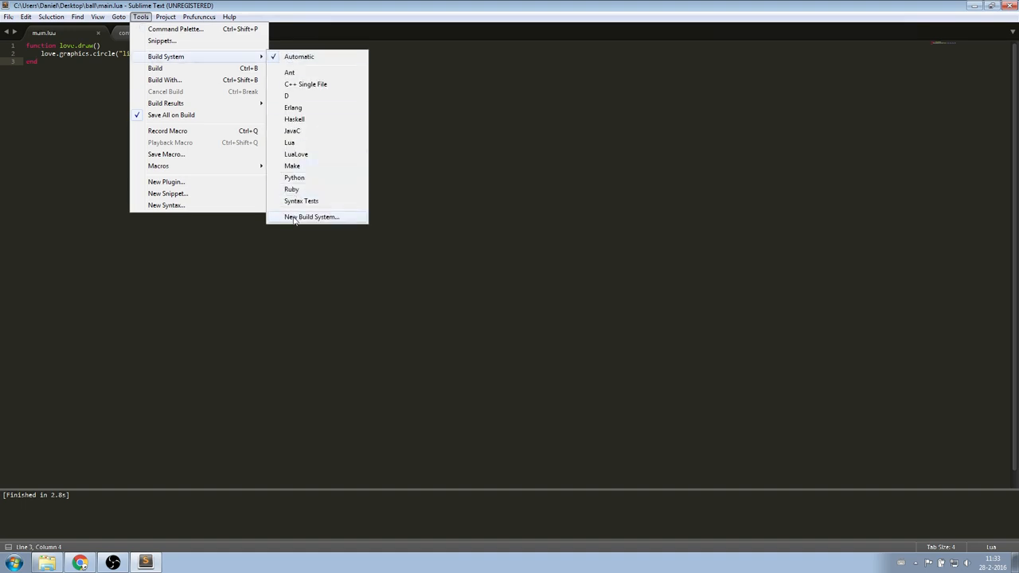
{"action": "left_click", "coordinate": [313, 216]}
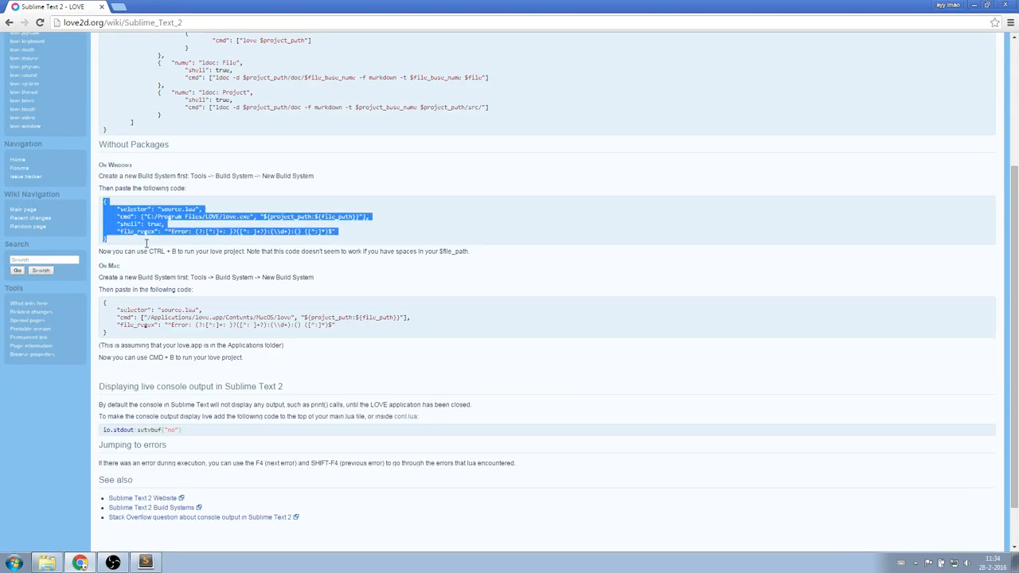
{"action": "left_click", "coordinate": [145, 559]}
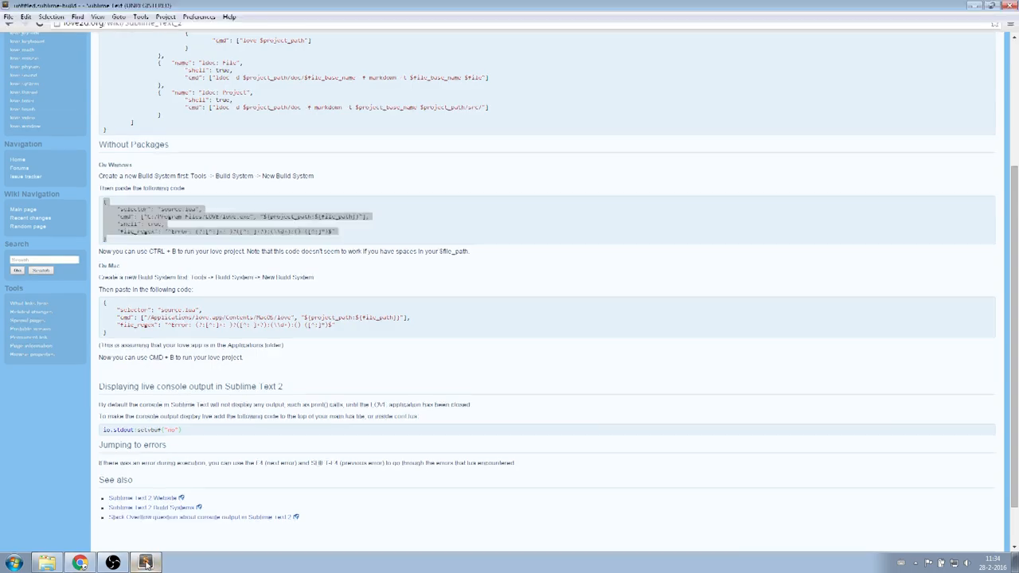
{"action": "left_click", "coordinate": [146, 562]}
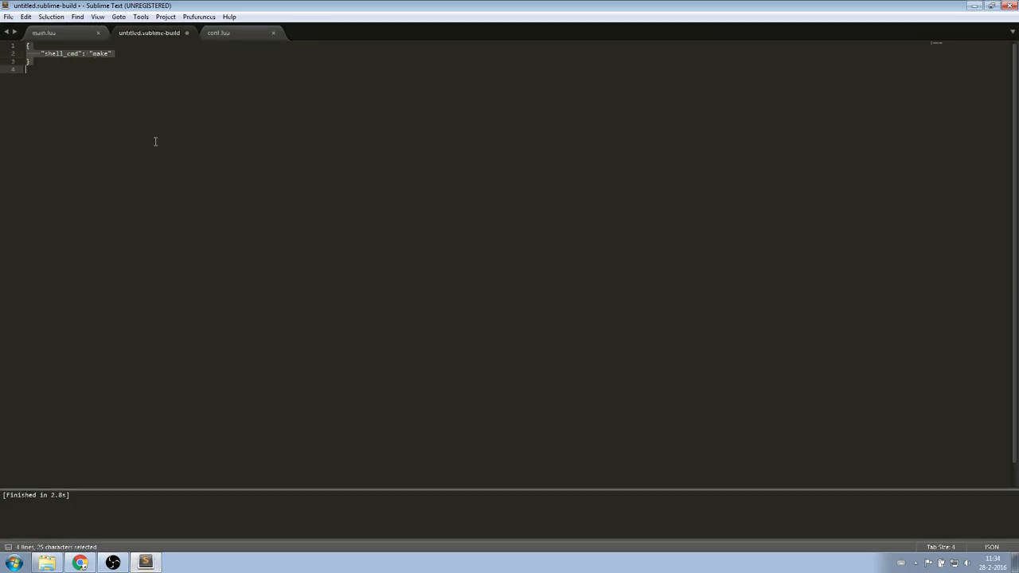
- Paste the wiki's Windows LÖVE build JSON and save it as love.sublime-build
{"action": "right_click", "coordinate": [155, 141]}
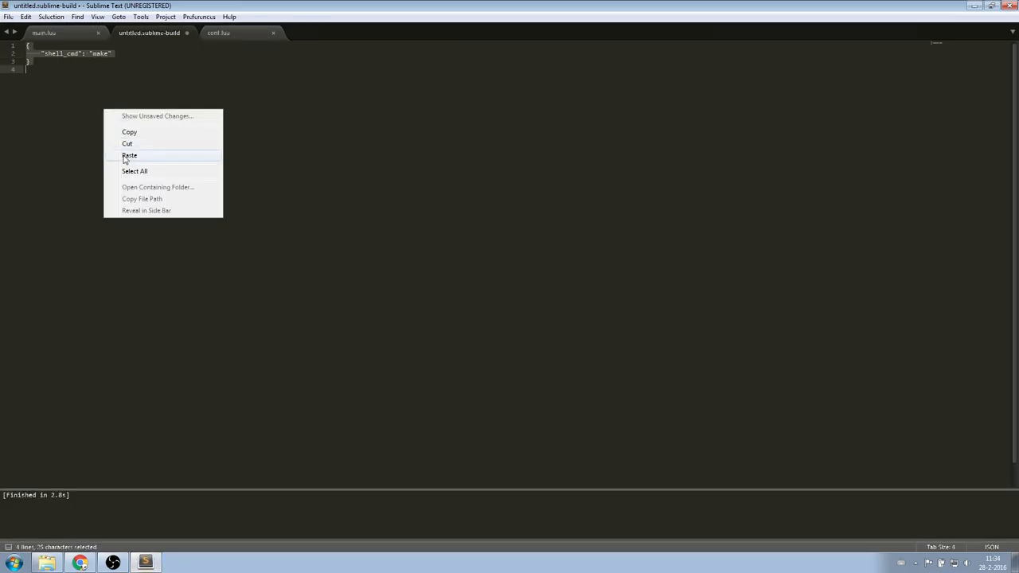
{"action": "left_click", "coordinate": [129, 154]}
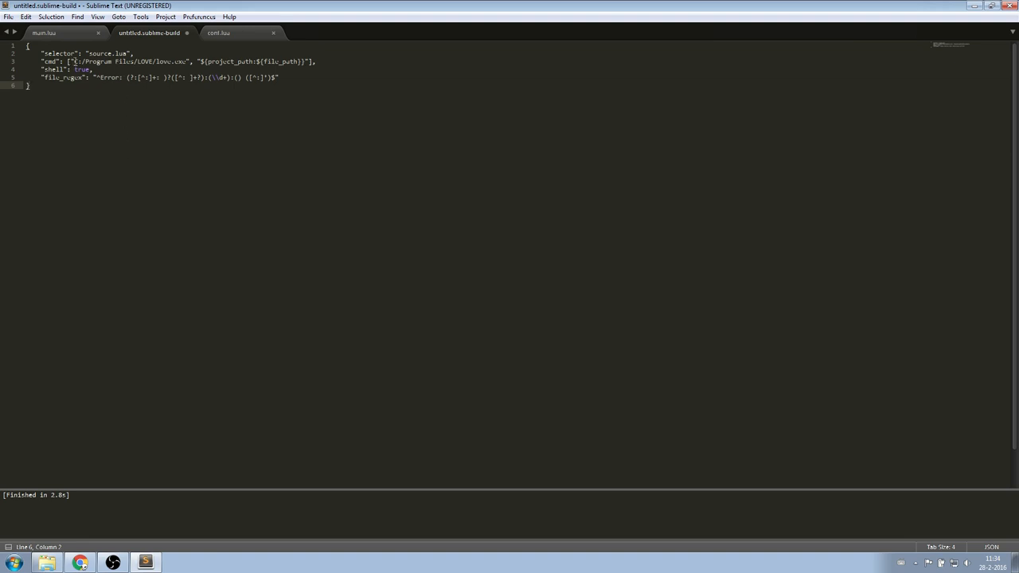
{"action": "left_click_drag", "start_coordinate": [96, 61], "coordinate": [184, 62]}
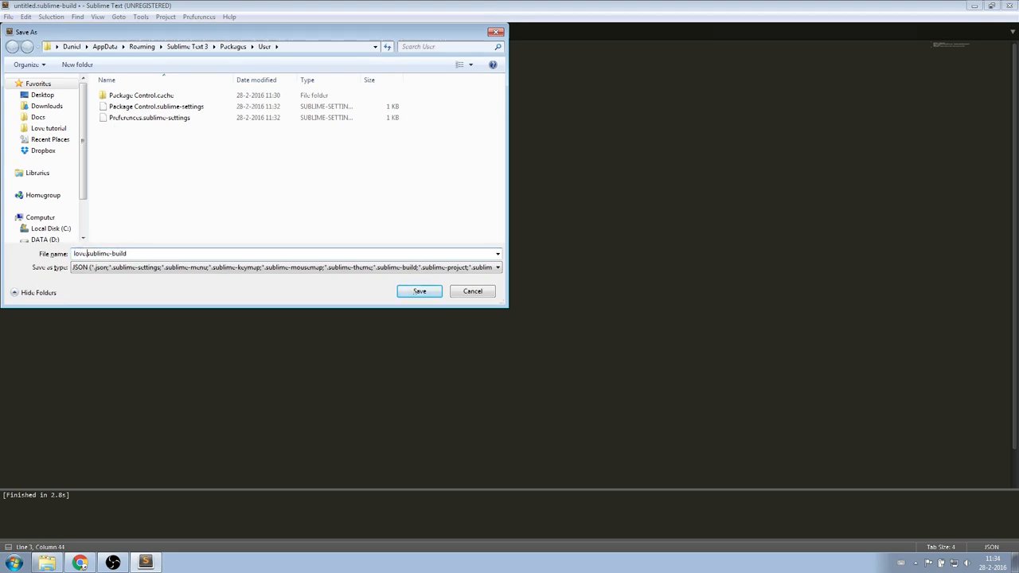
{"action": "left_click", "coordinate": [419, 291]}
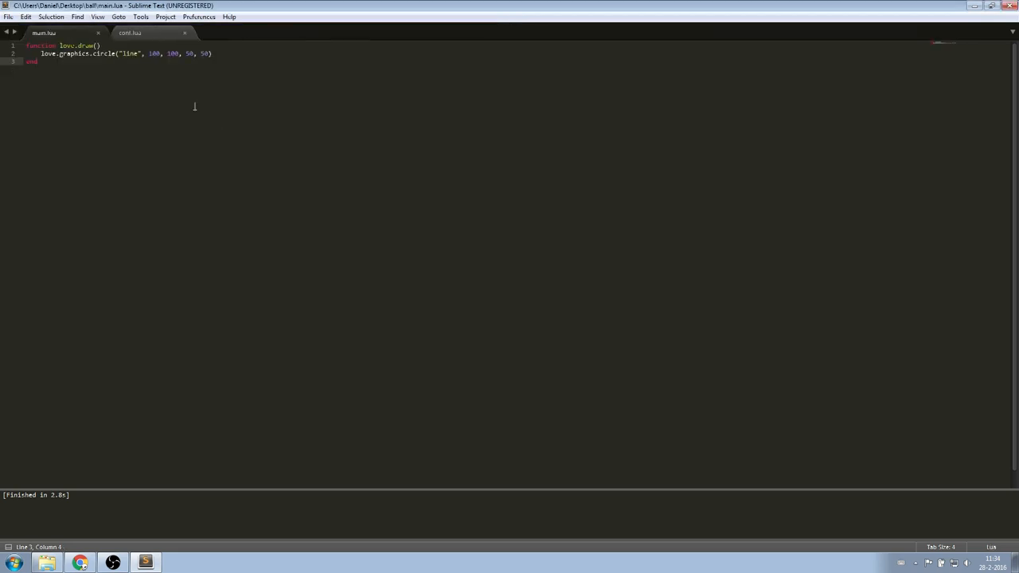
- Build main.lua with the love system so a LÖVE window displays the outlined circle
{"action": "left_click", "coordinate": [144, 18]}
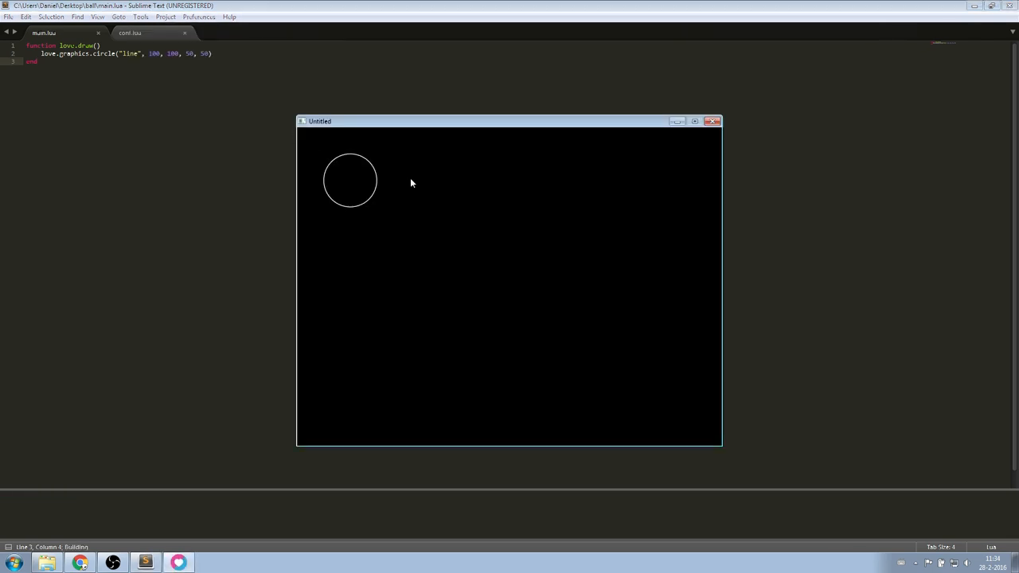
{"action": "mouse_move", "coordinate": [540, 168]}
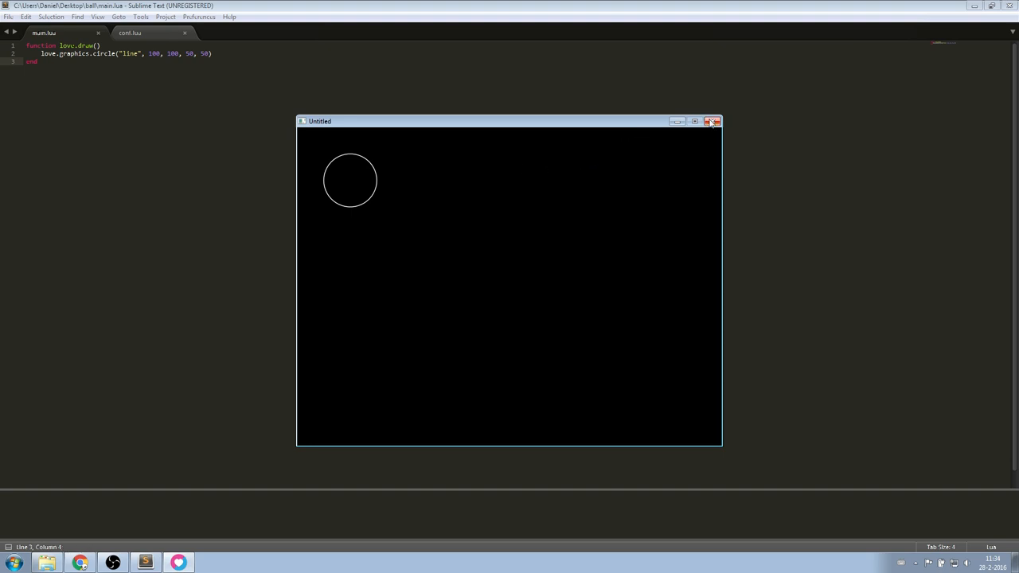
{"action": "mouse_move", "coordinate": [711, 121]}
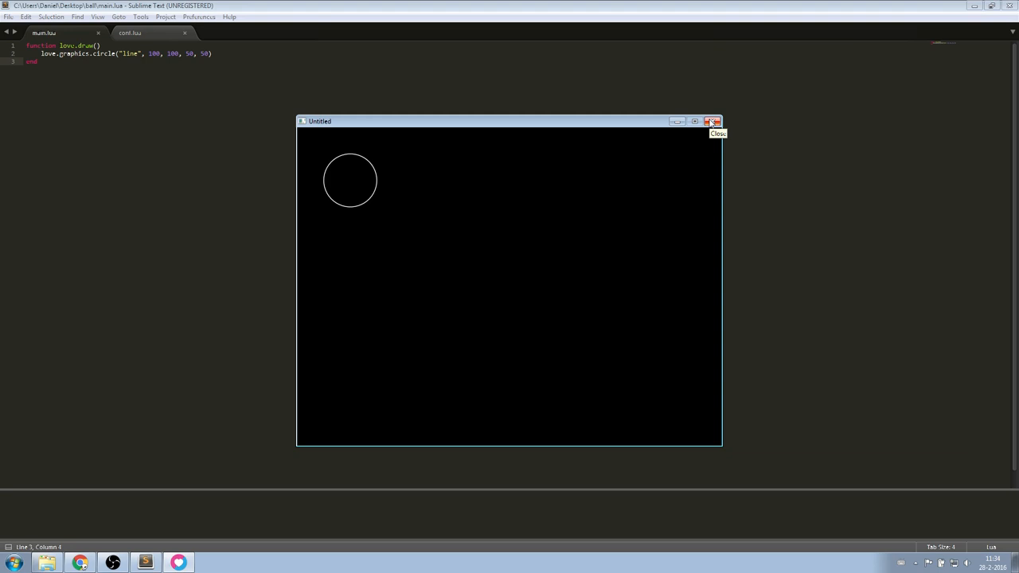